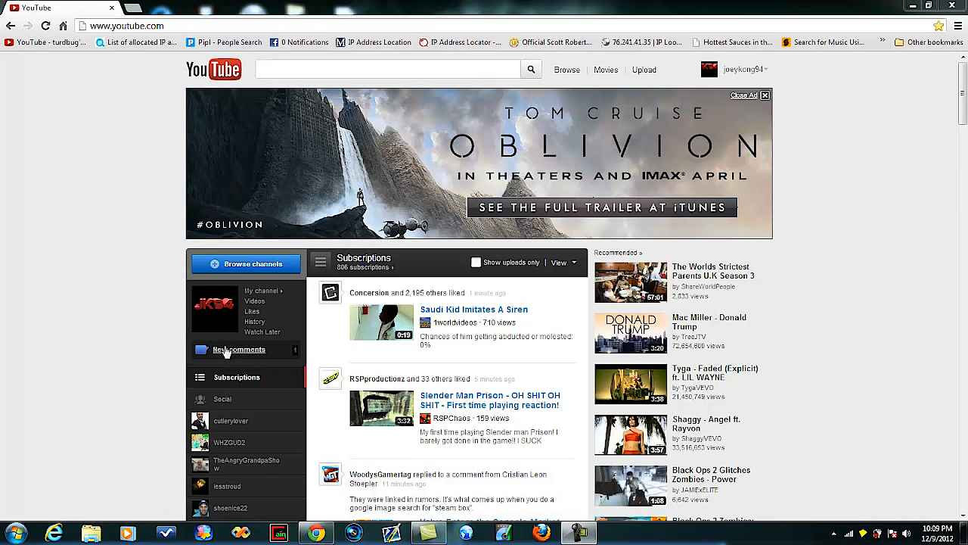
mouse_move(786, 97)
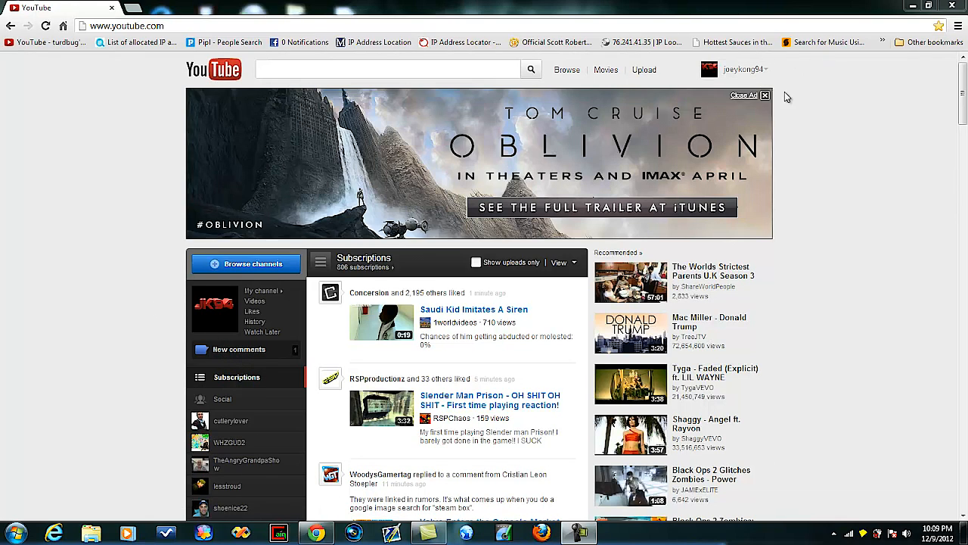
mouse_move(60, 273)
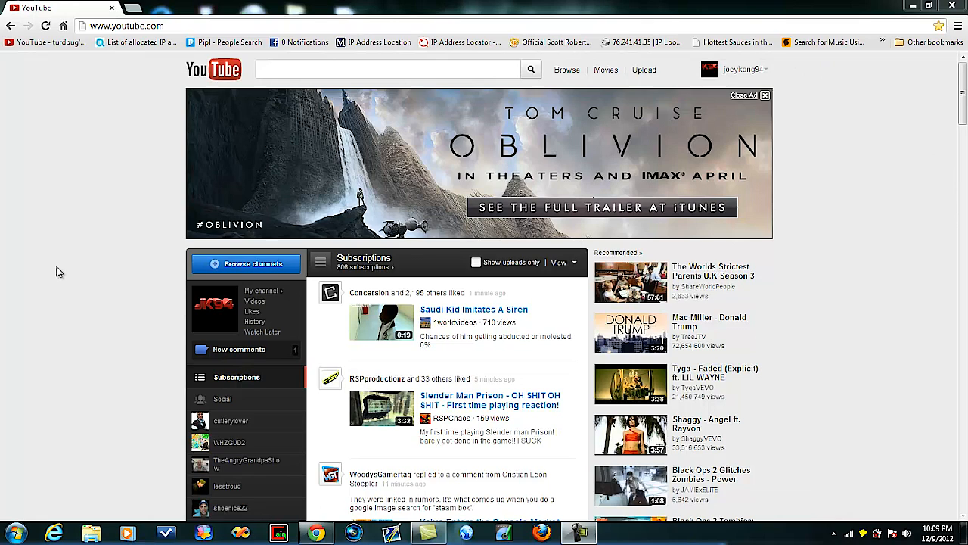
mouse_move(857, 321)
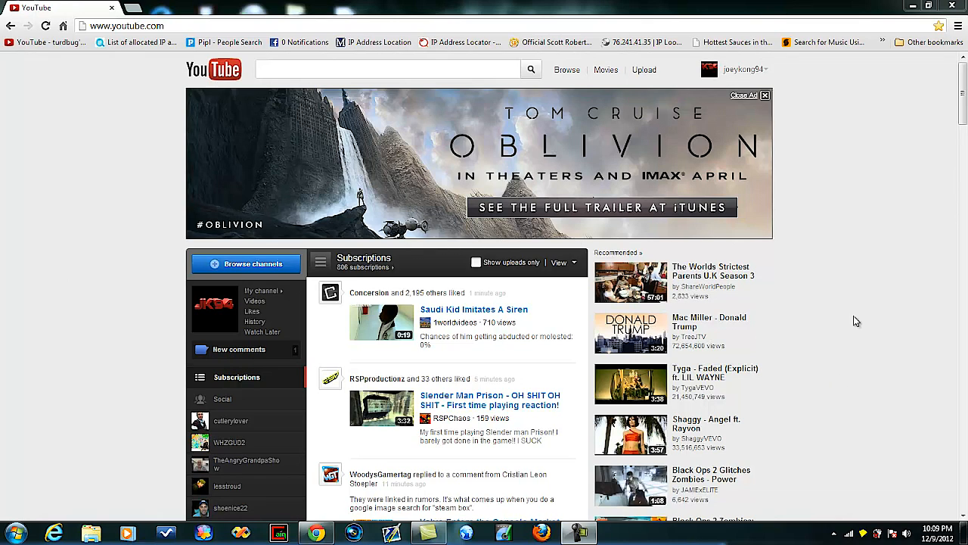
mouse_move(871, 273)
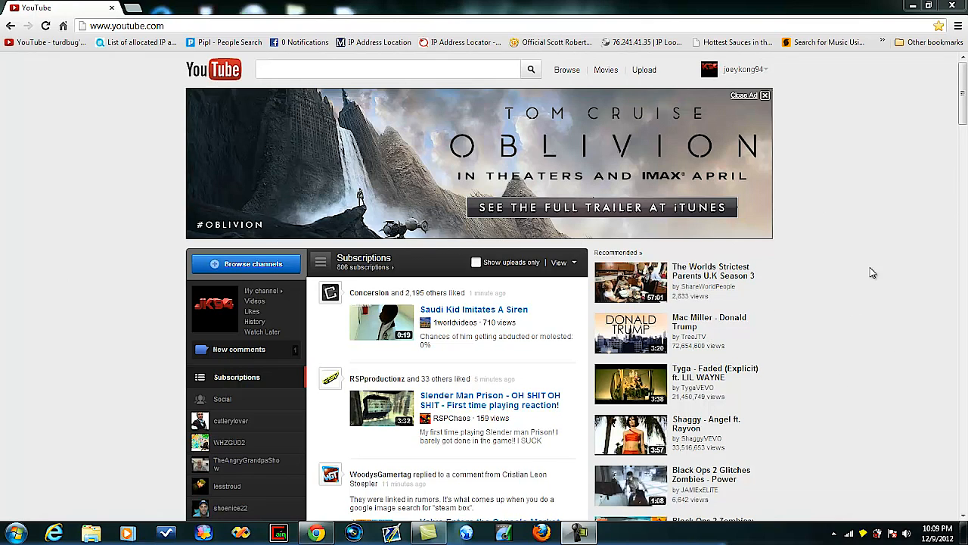
mouse_move(22, 244)
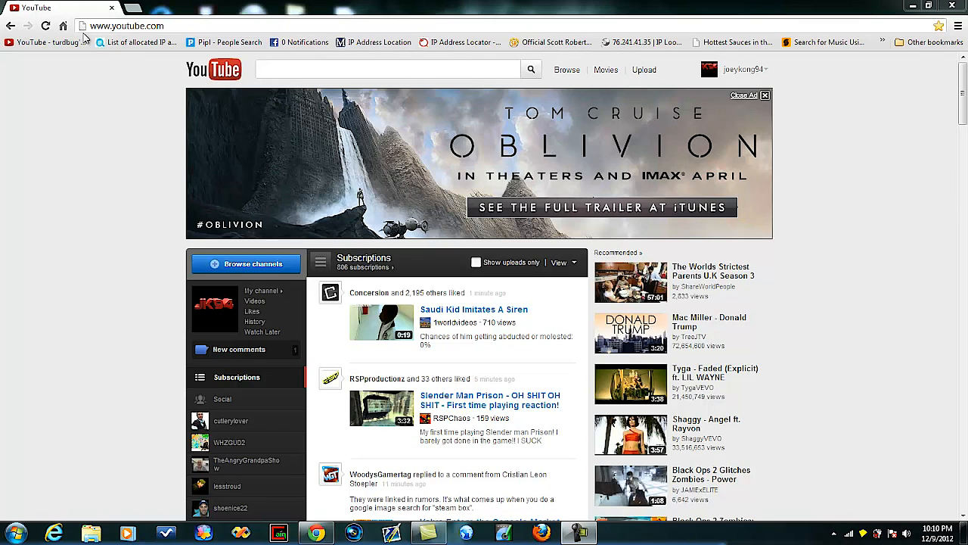
mouse_move(53, 201)
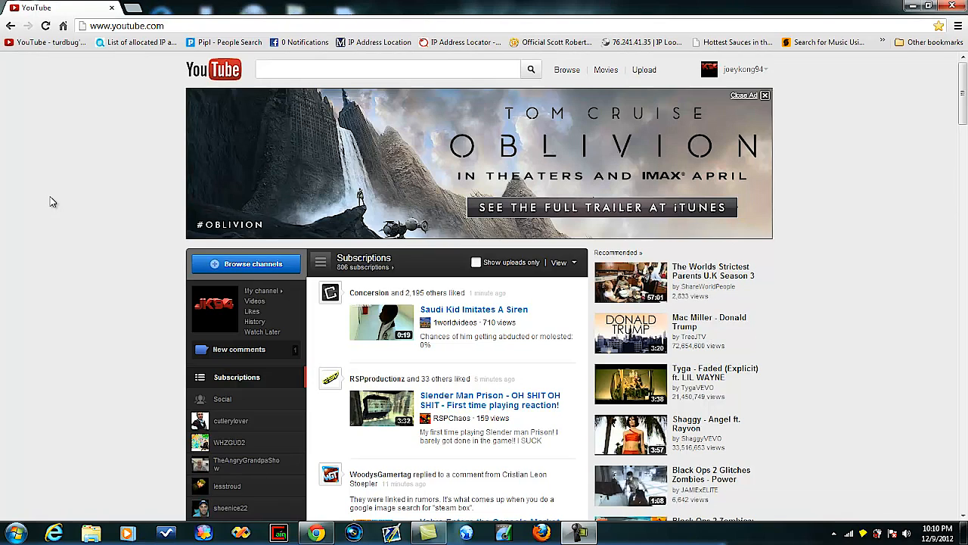
Step: Close the Chrome window showing YouTube and relaunch Chrome to the Google homepage
key("F12")
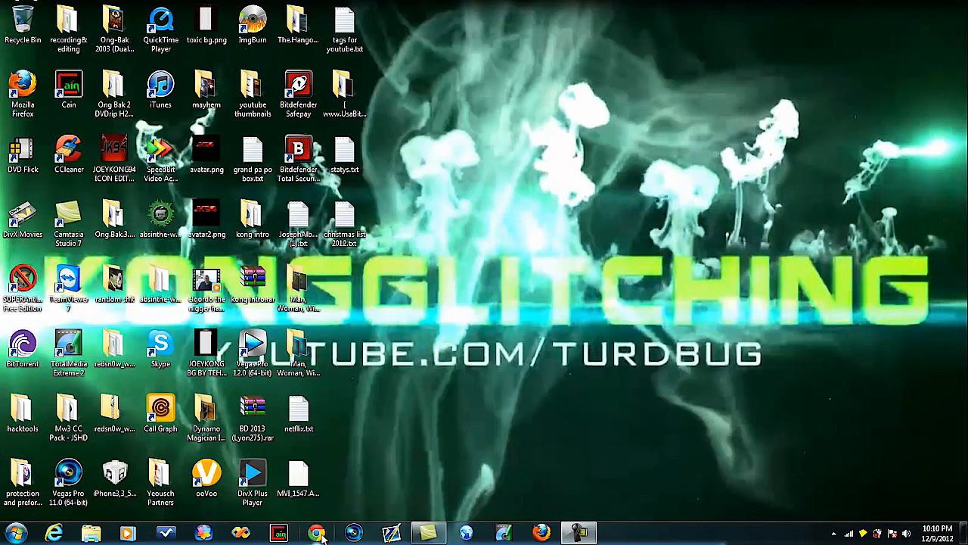
left_click(318, 532)
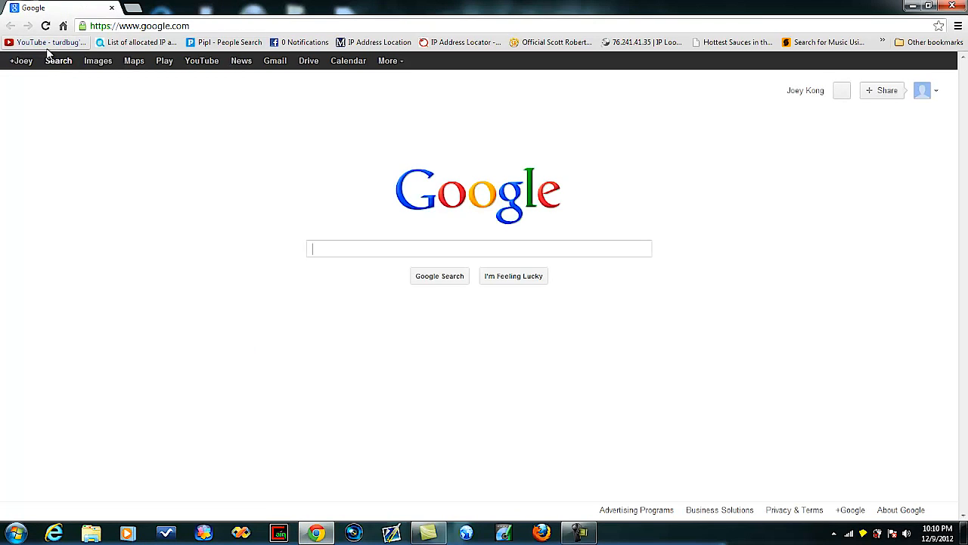
Step: Reload the YouTube homepage via the bookmark and confirm the old layout persists
left_click(45, 42)
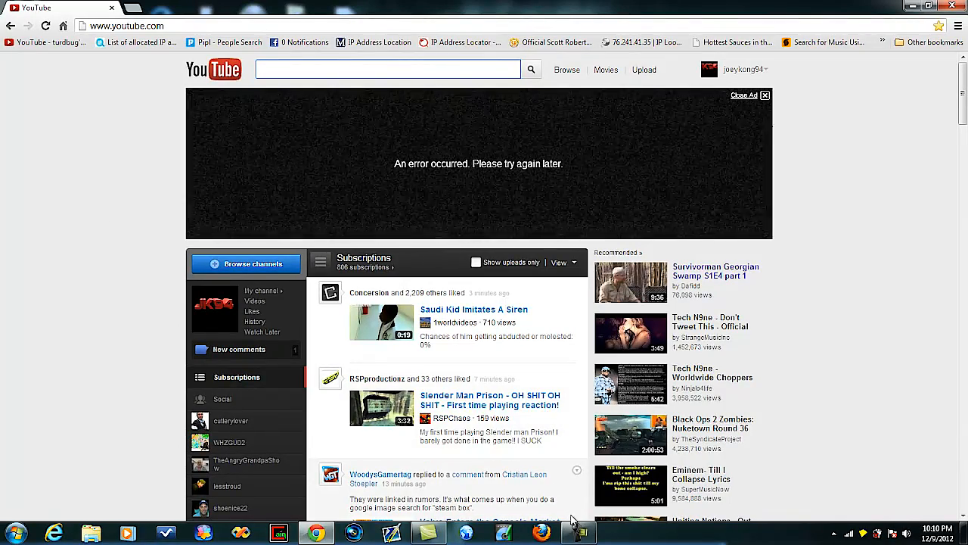
left_click(578, 532)
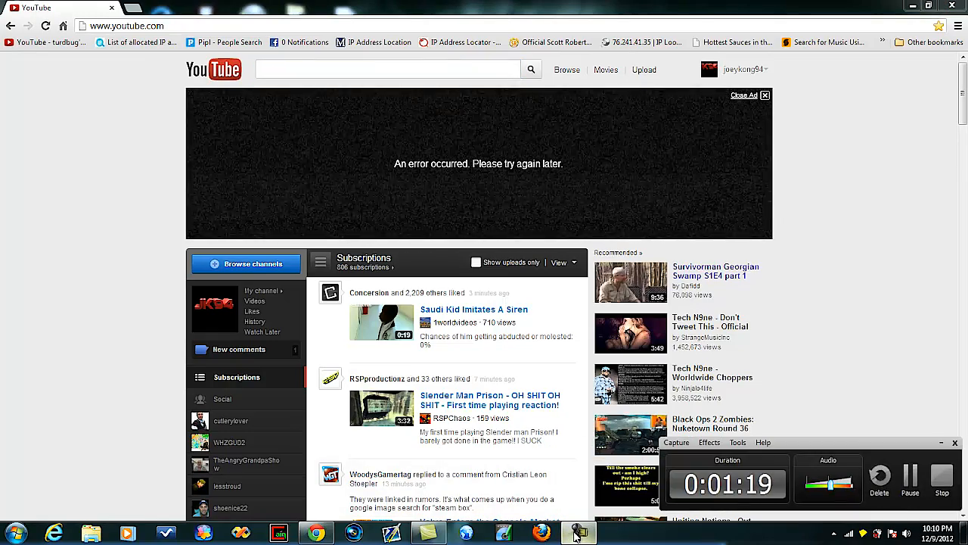